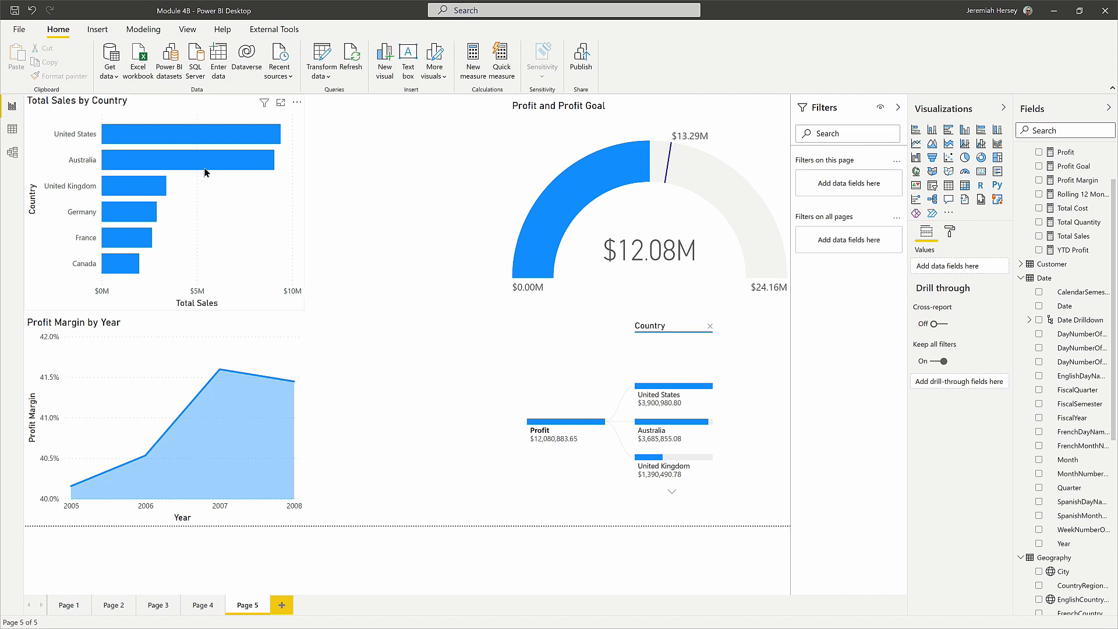
pyautogui.moveTo(177, 198)
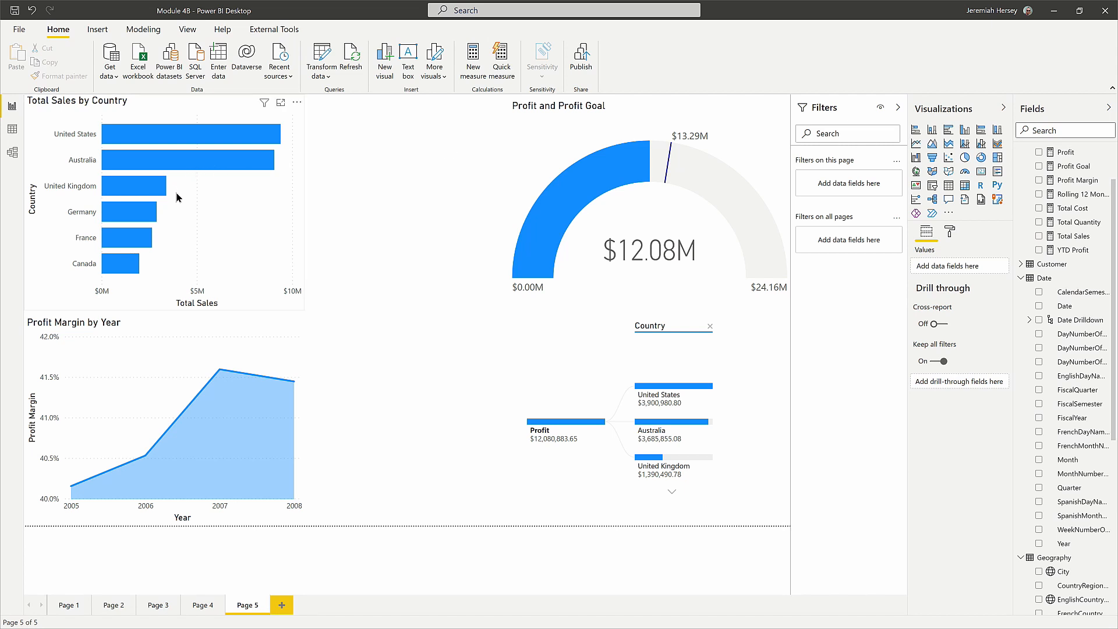
pyautogui.moveTo(202, 200)
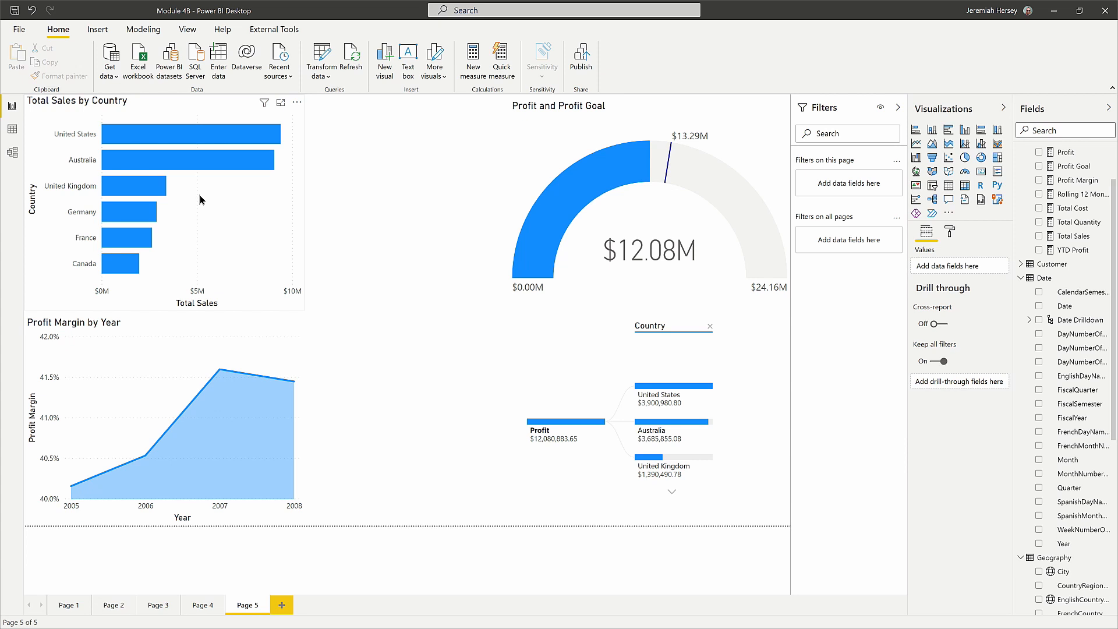
# Summarize the Total Sales by Country bar chart into a smart narrative beside it.
pyautogui.rightClick(201, 201)
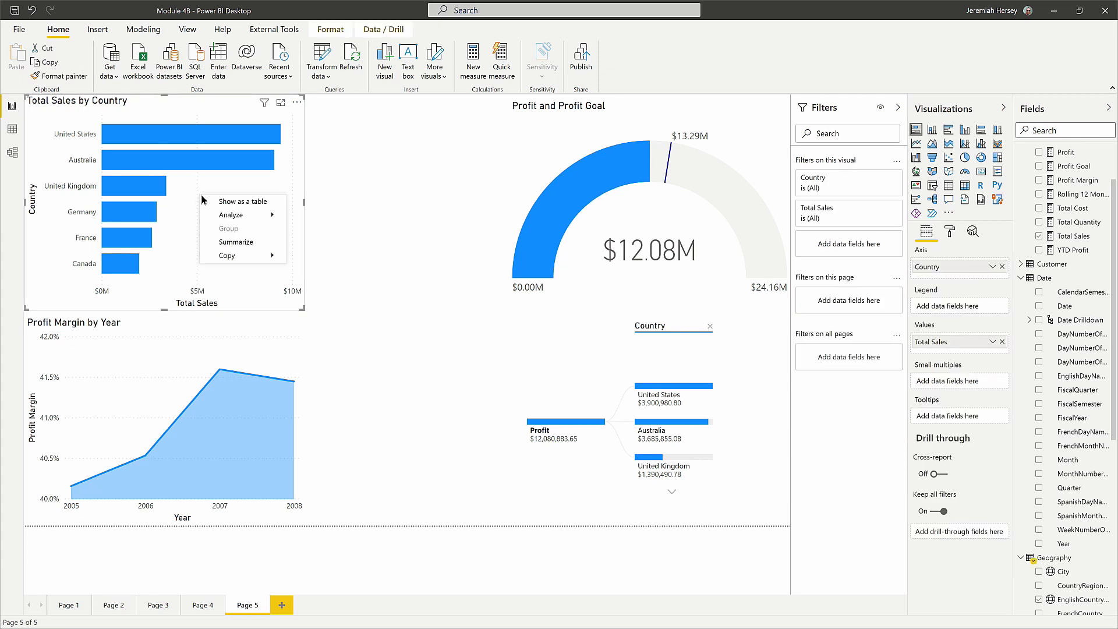
pyautogui.moveTo(239, 242)
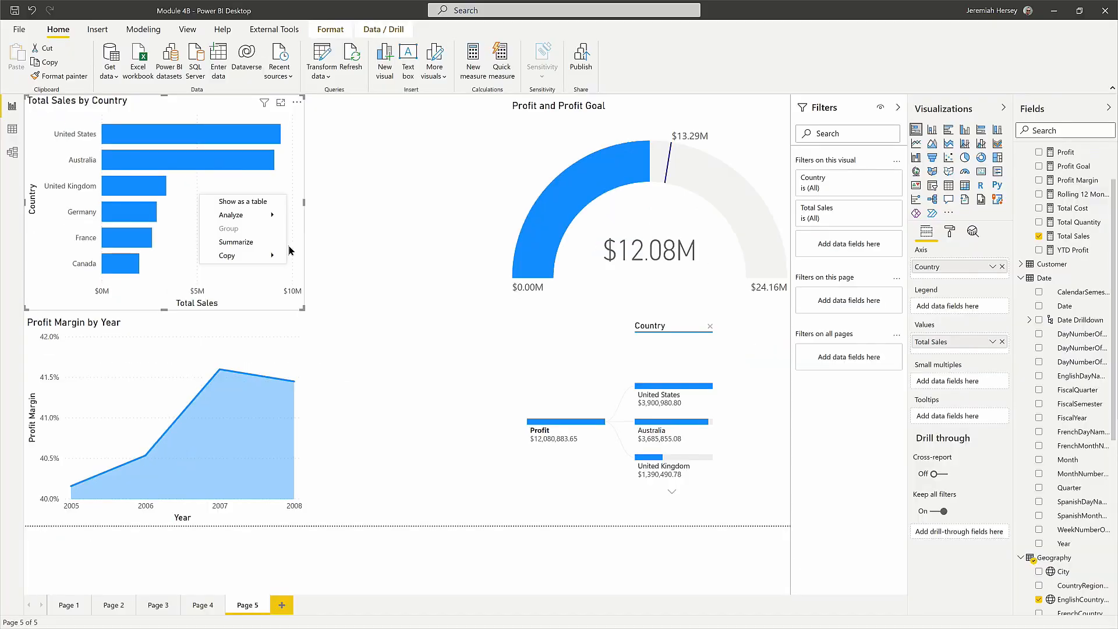
pyautogui.moveTo(235, 243)
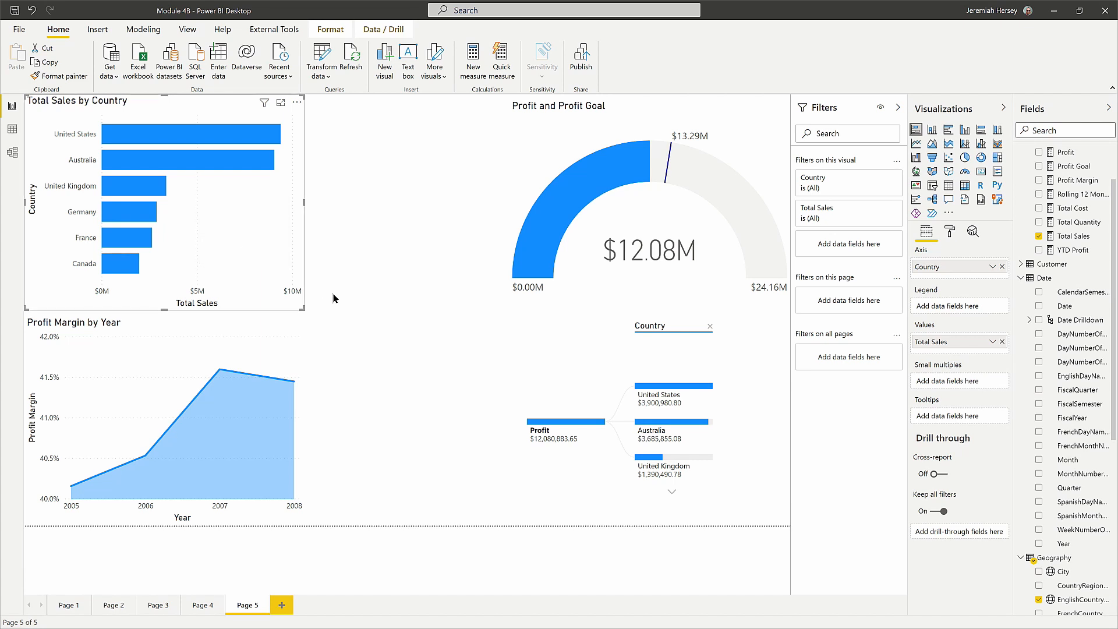
pyautogui.click(407, 58)
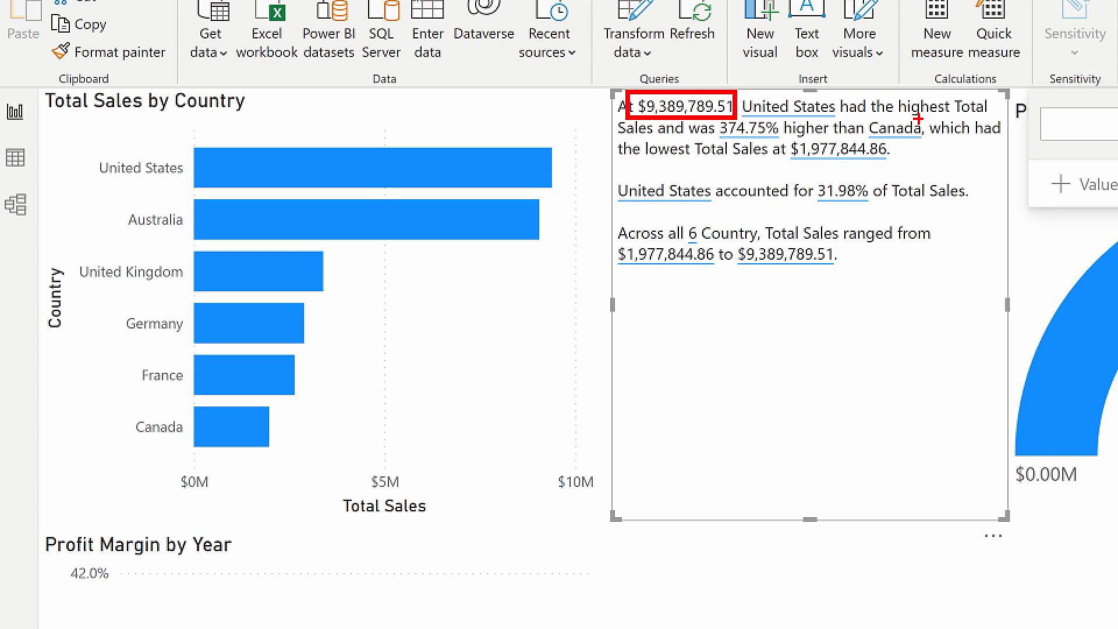
pyautogui.moveTo(883, 139)
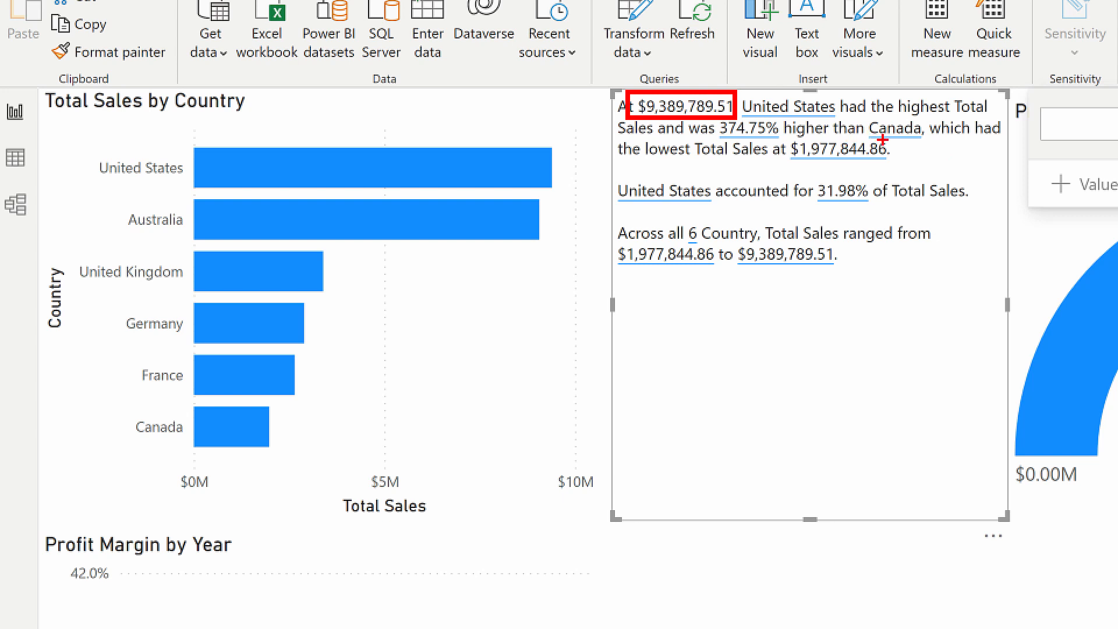
pyautogui.moveTo(927, 141)
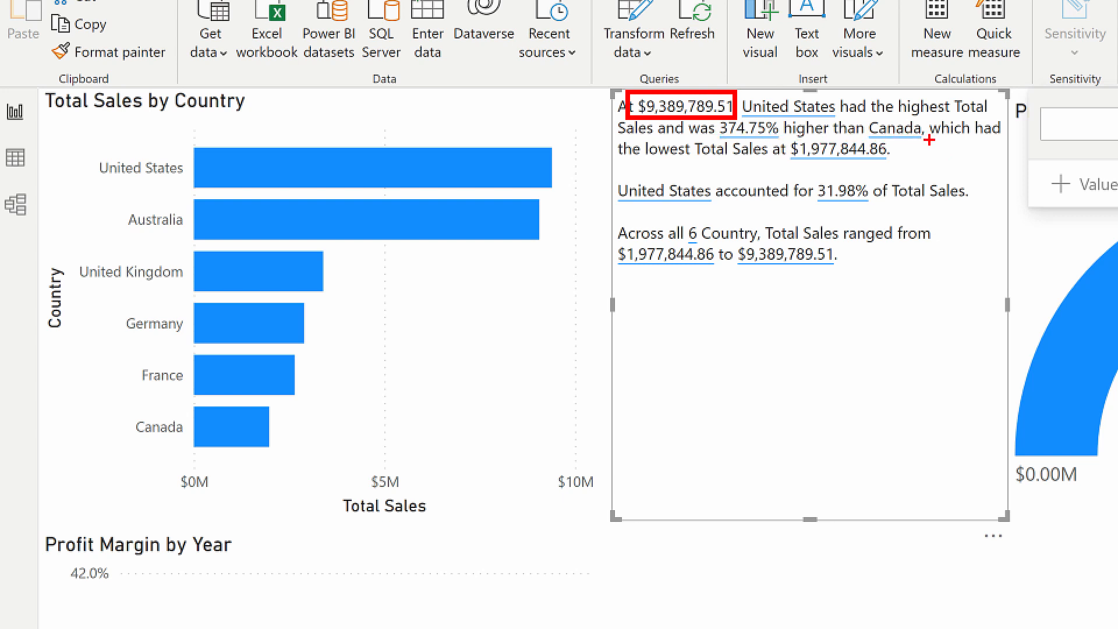
pyautogui.moveTo(928, 140)
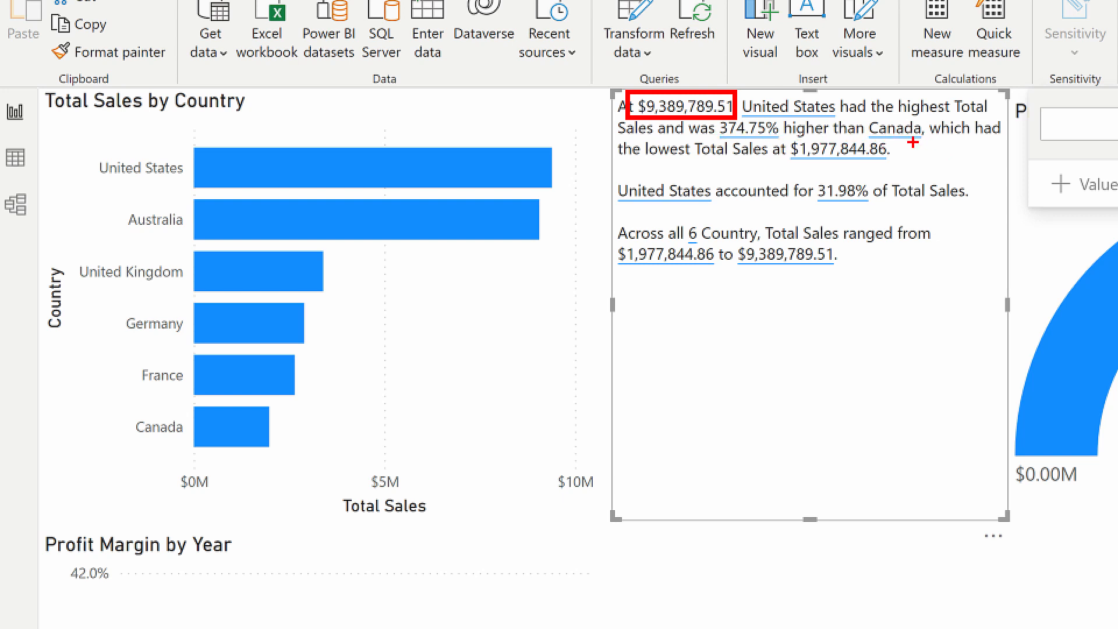
pyautogui.moveTo(247, 426)
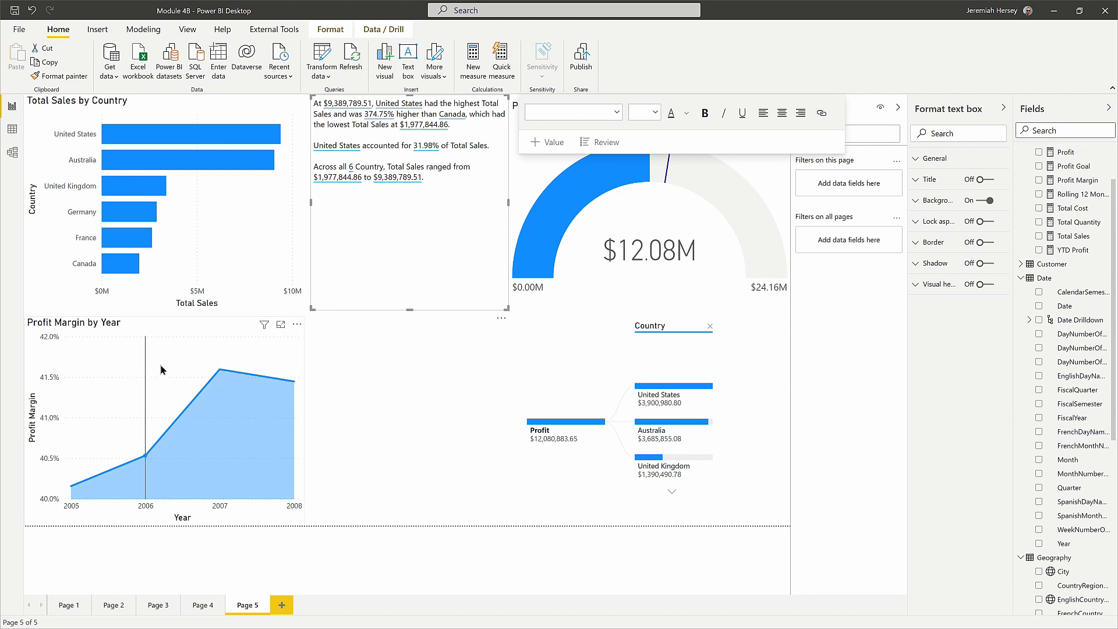
pyautogui.moveTo(164, 369)
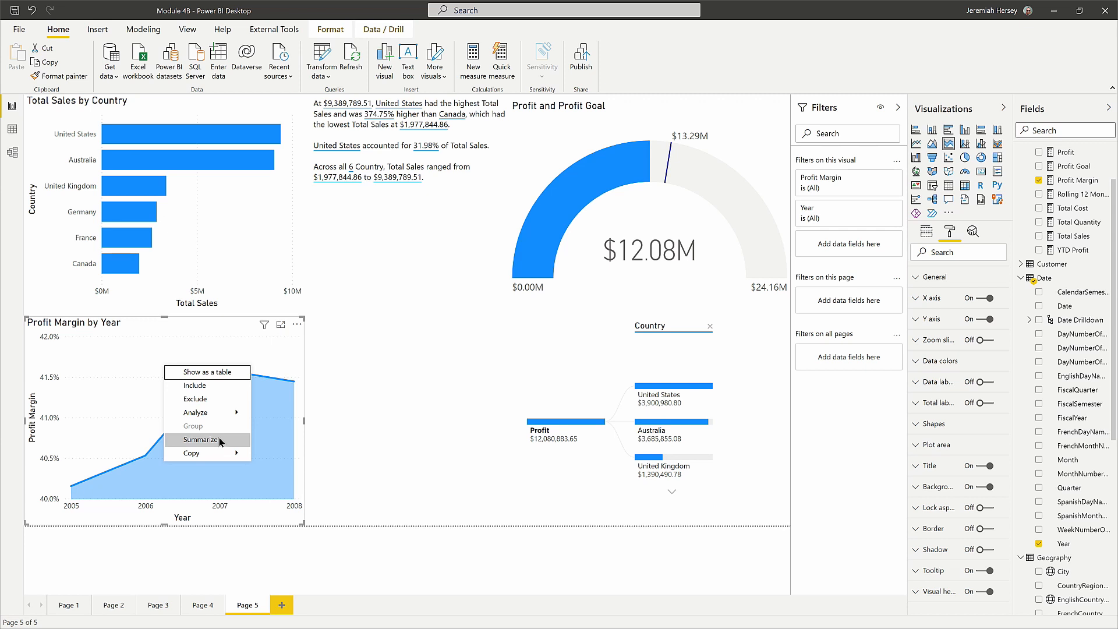
# Summarize the Profit Margin by Year area chart into a second smart narrative.
pyautogui.click(220, 440)
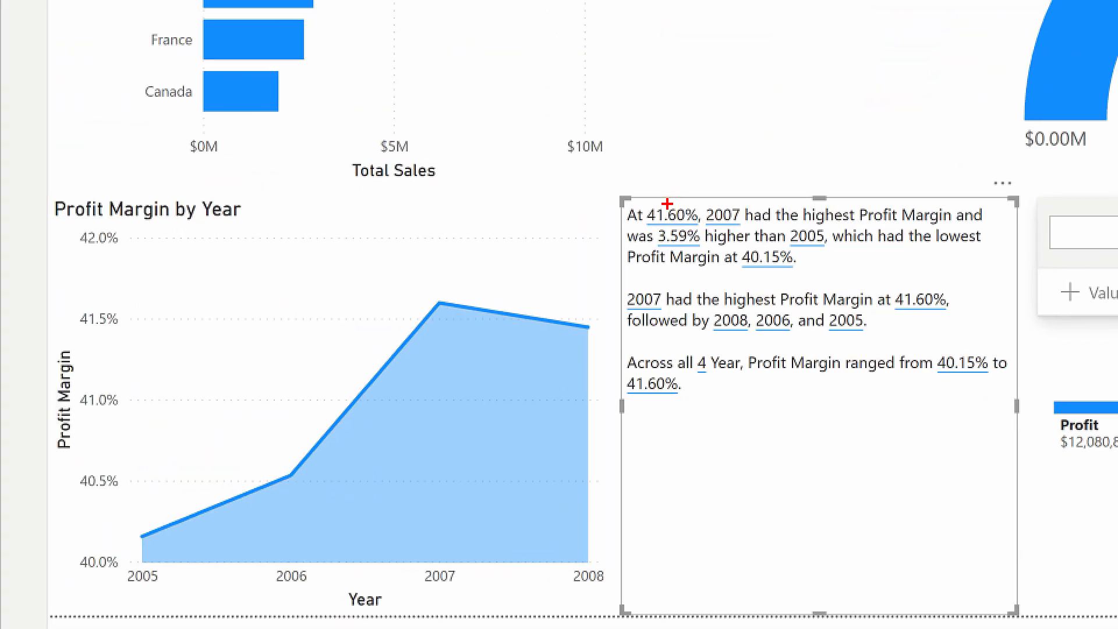
pyautogui.moveTo(681, 119)
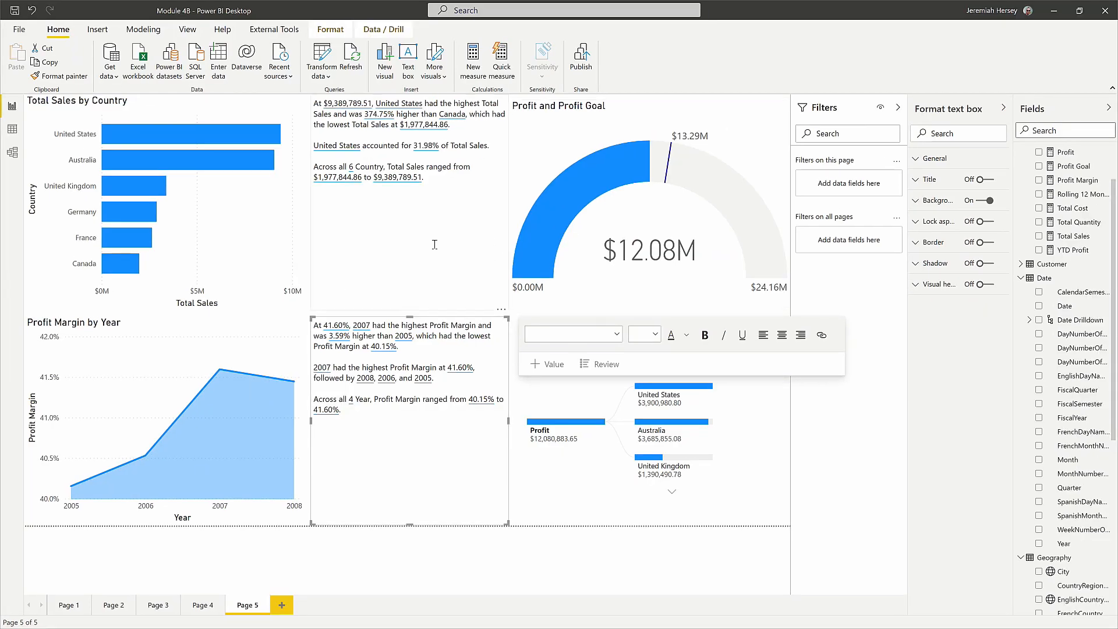
pyautogui.click(410, 235)
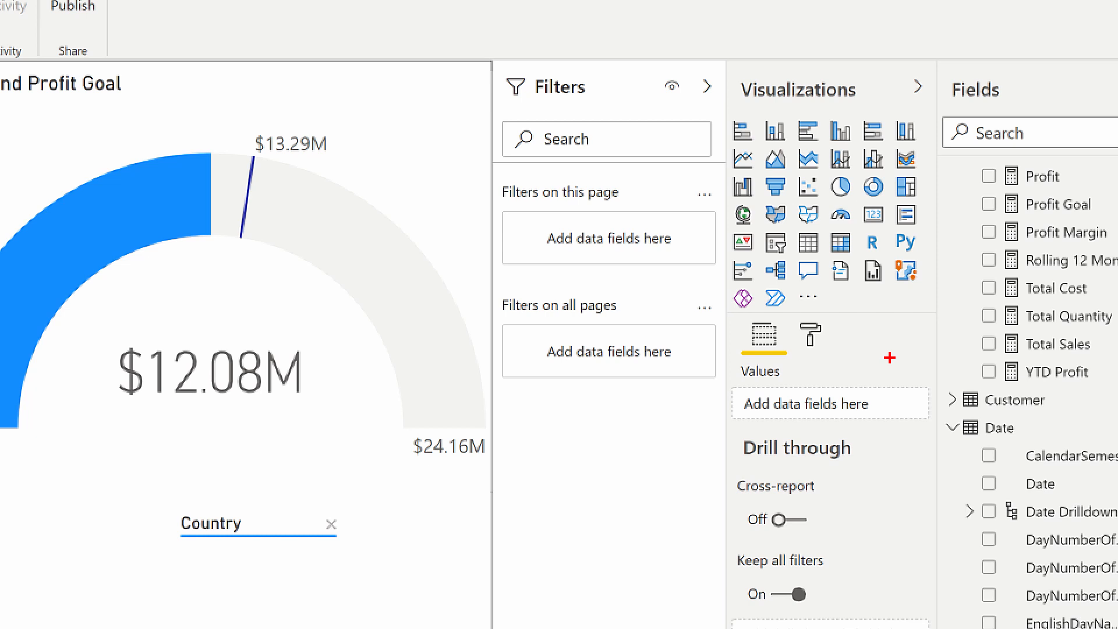
pyautogui.moveTo(719, 167)
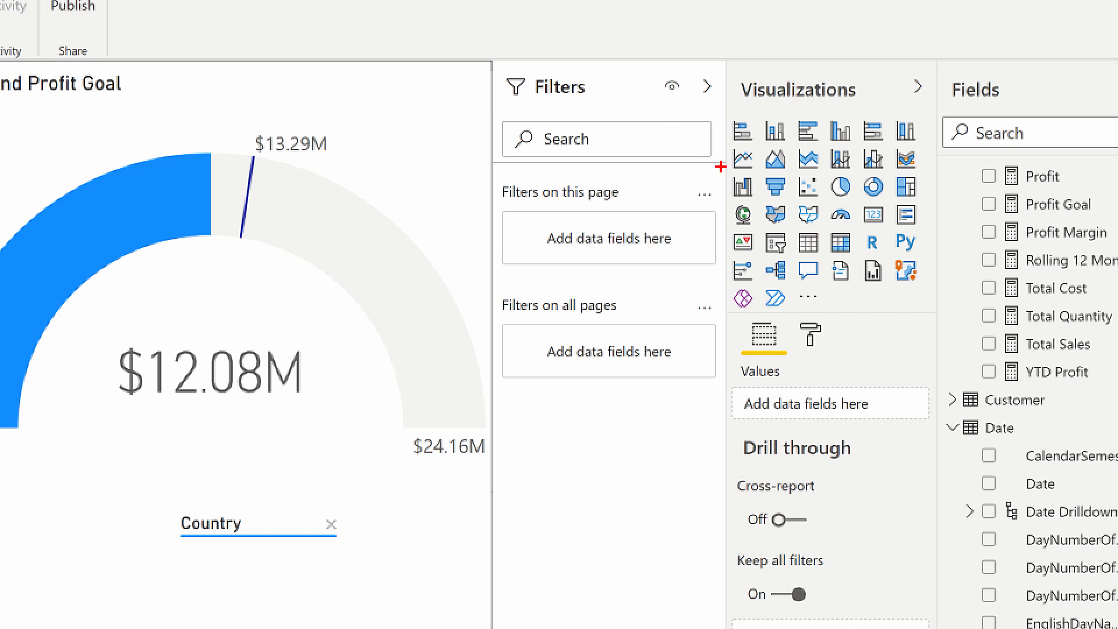
pyautogui.moveTo(774, 186)
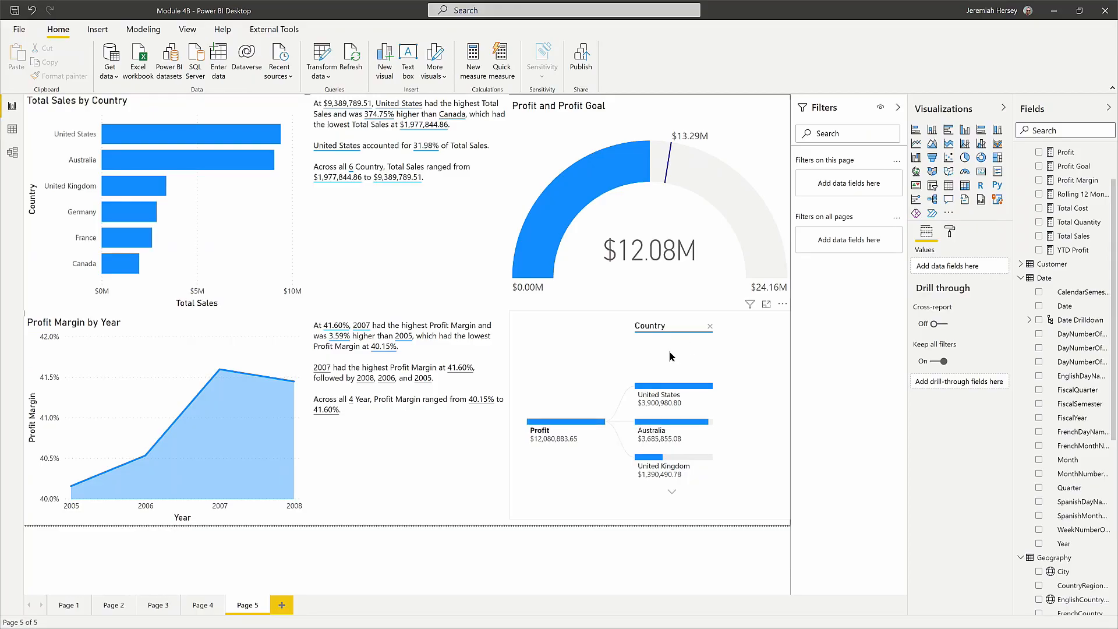
pyautogui.moveTo(729, 363)
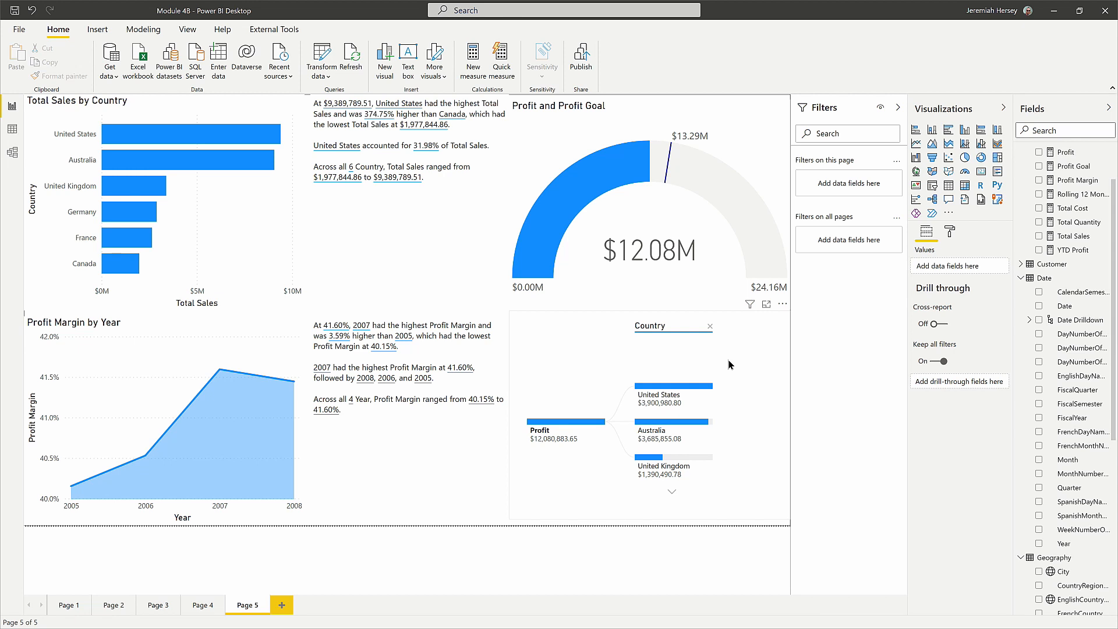
pyautogui.moveTo(732, 378)
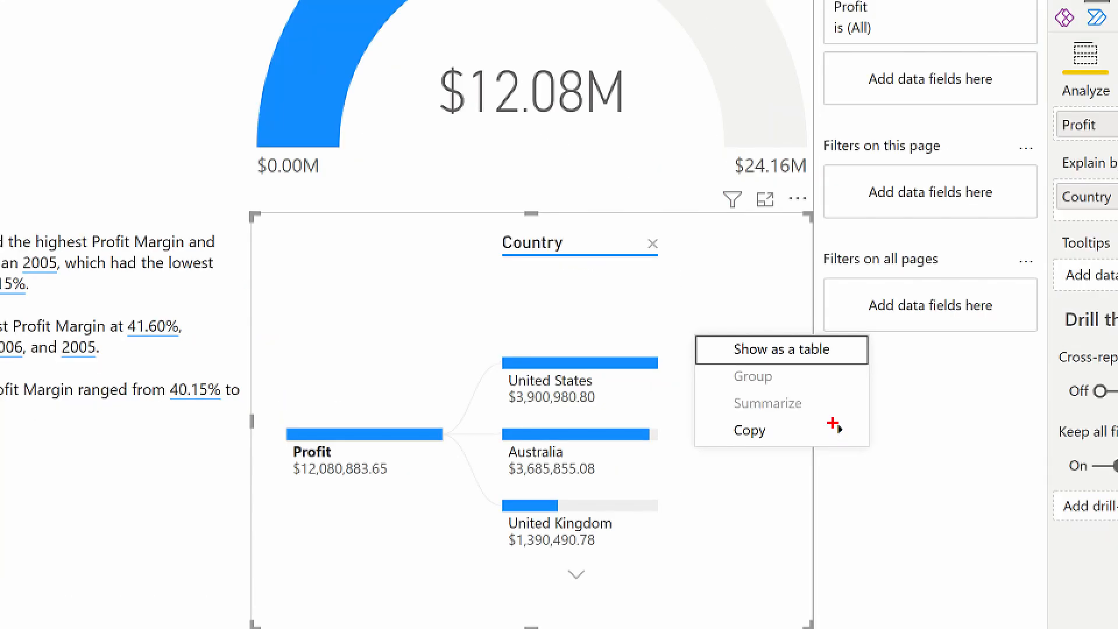
pyautogui.moveTo(767, 403)
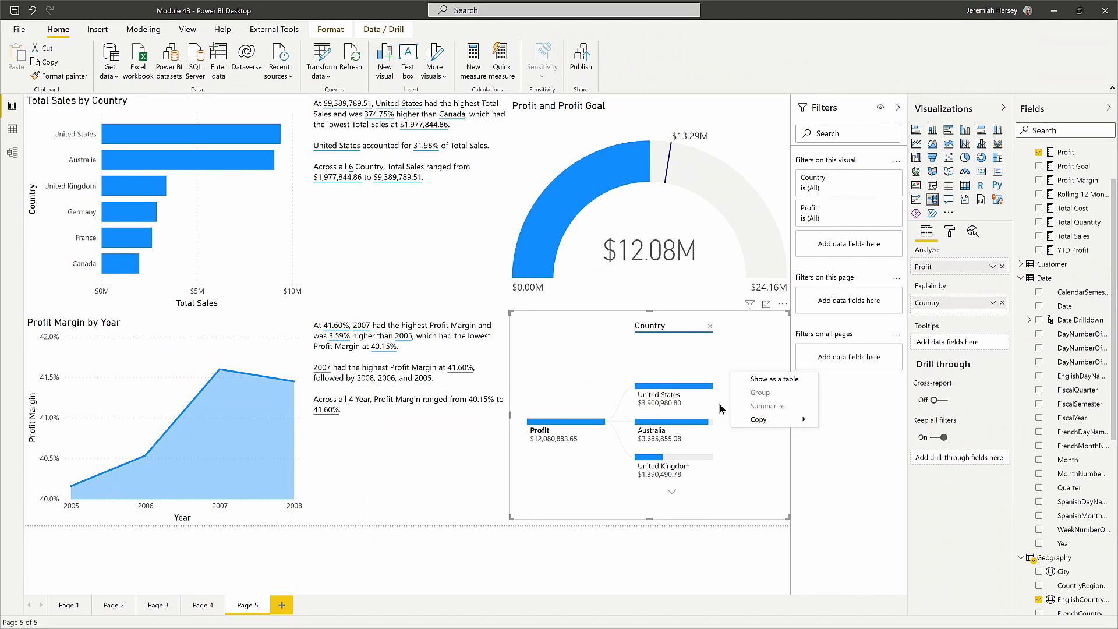
pyautogui.moveTo(404, 312)
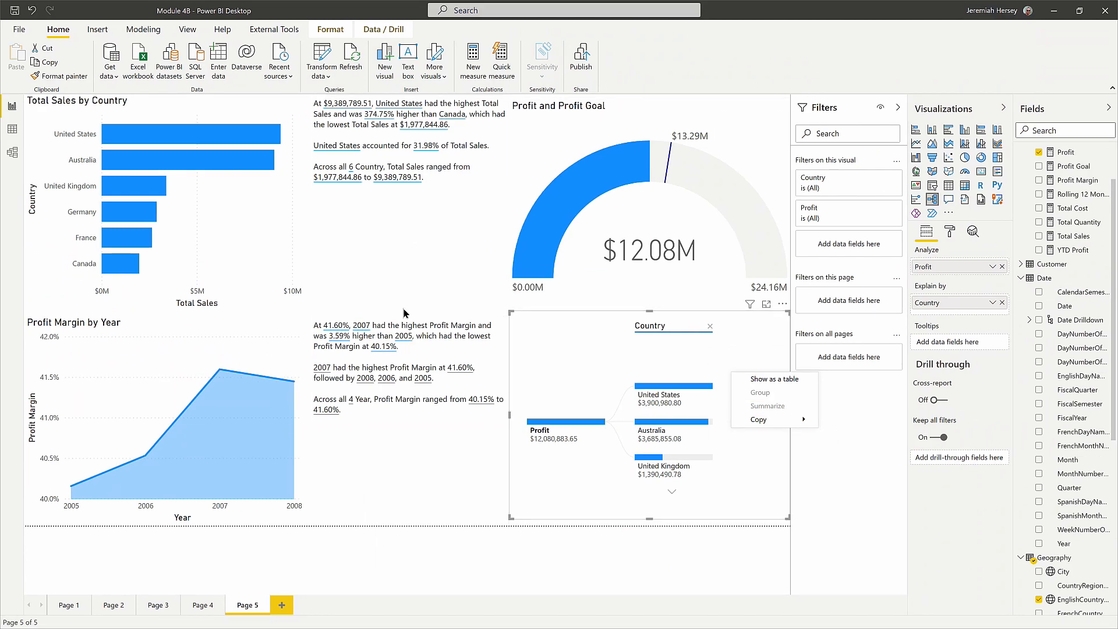
# Add a line to the sales narrative: Profit is 9.09% away from the $13,288,972.01 goal.
pyautogui.click(467, 137)
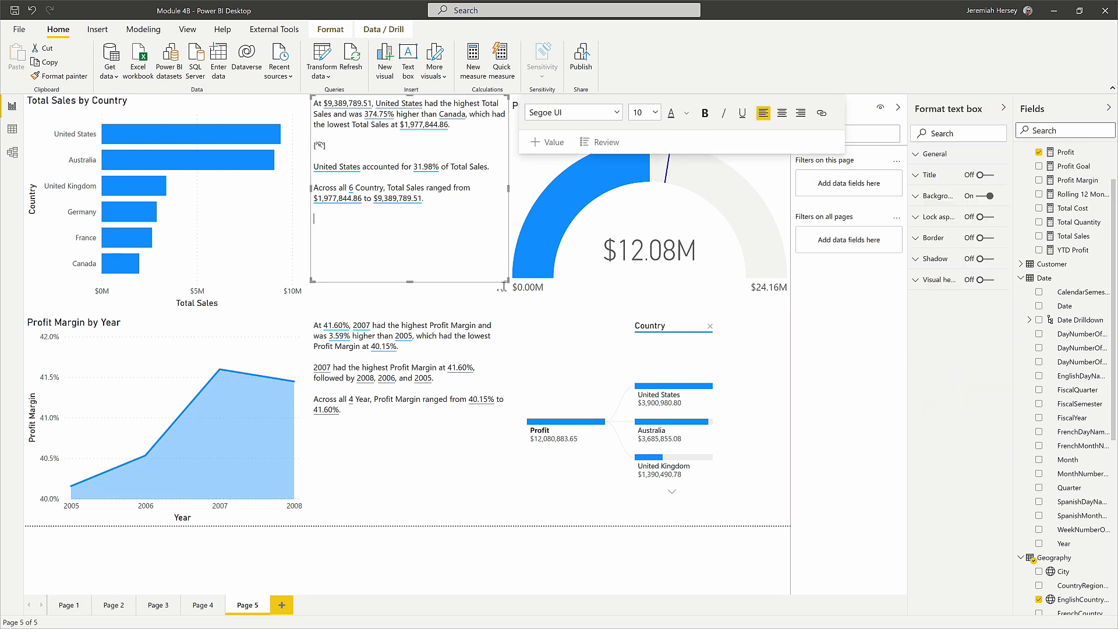
pyautogui.click(501, 287)
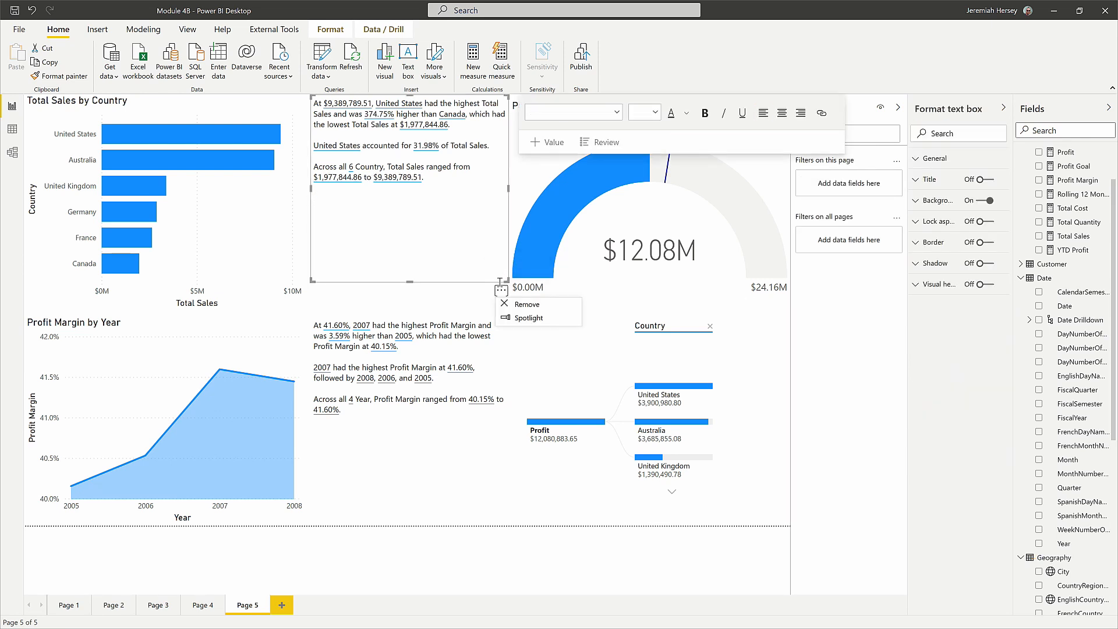
pyautogui.click(507, 312)
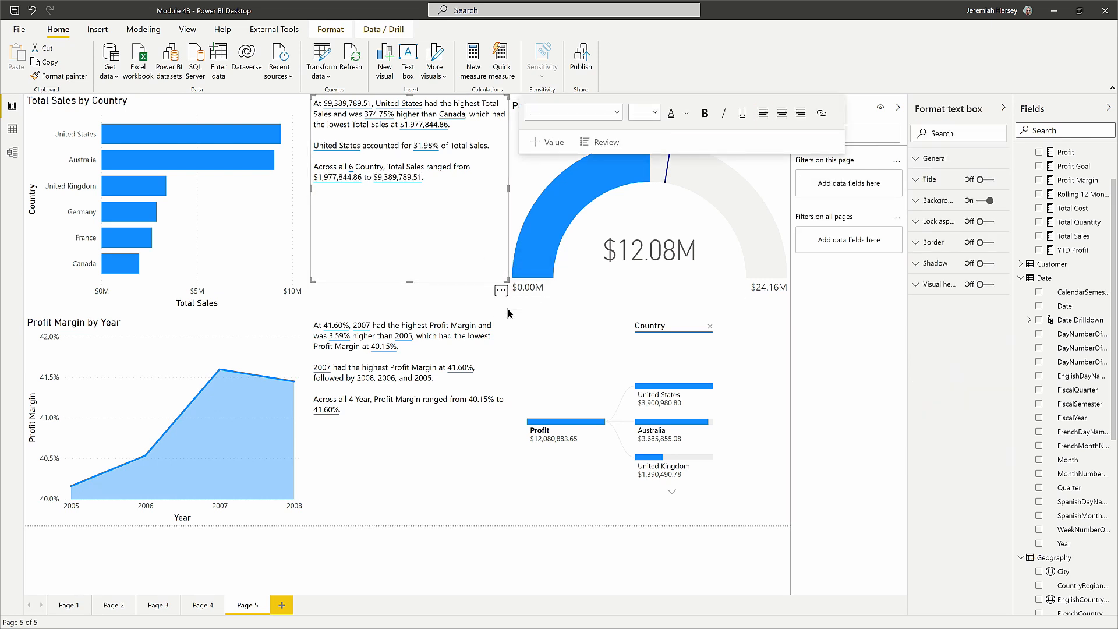
pyautogui.click(424, 212)
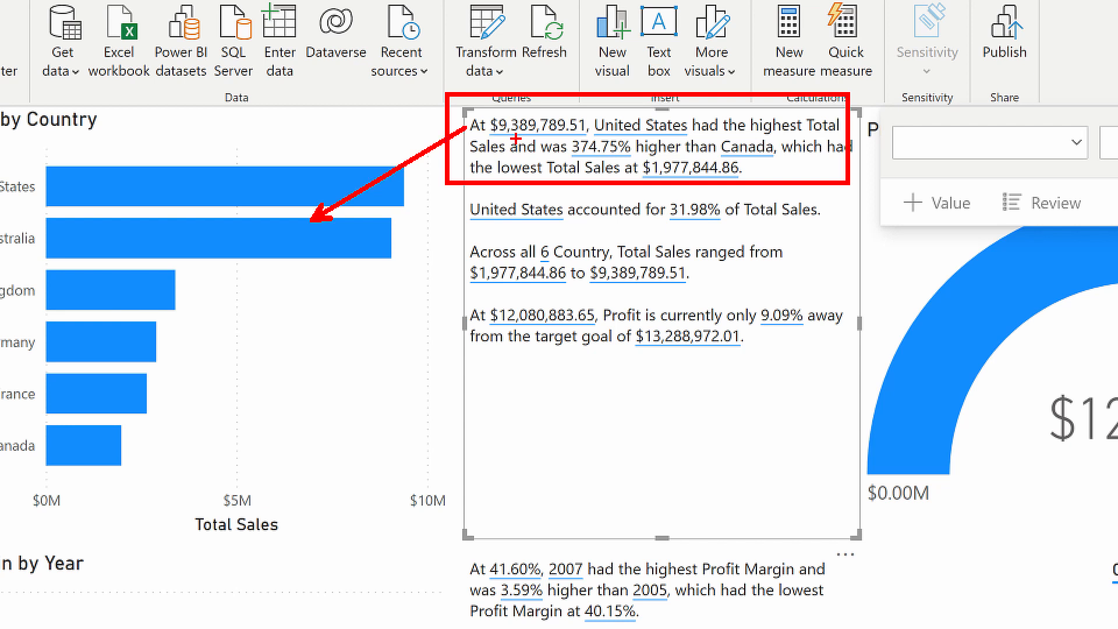
pyautogui.moveTo(438, 298)
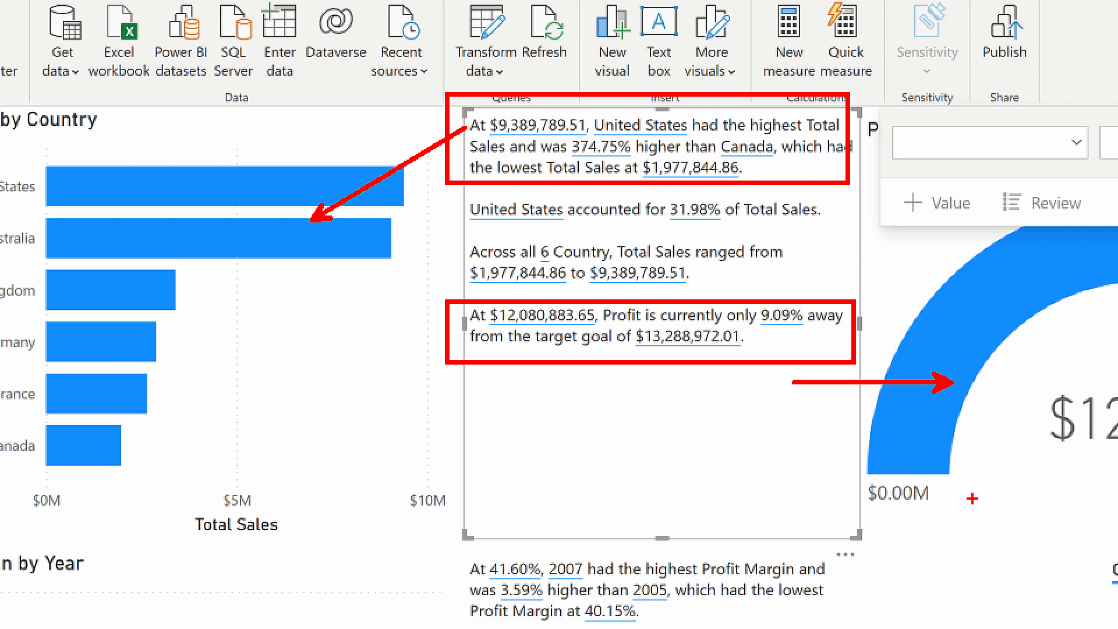
pyautogui.moveTo(896, 442)
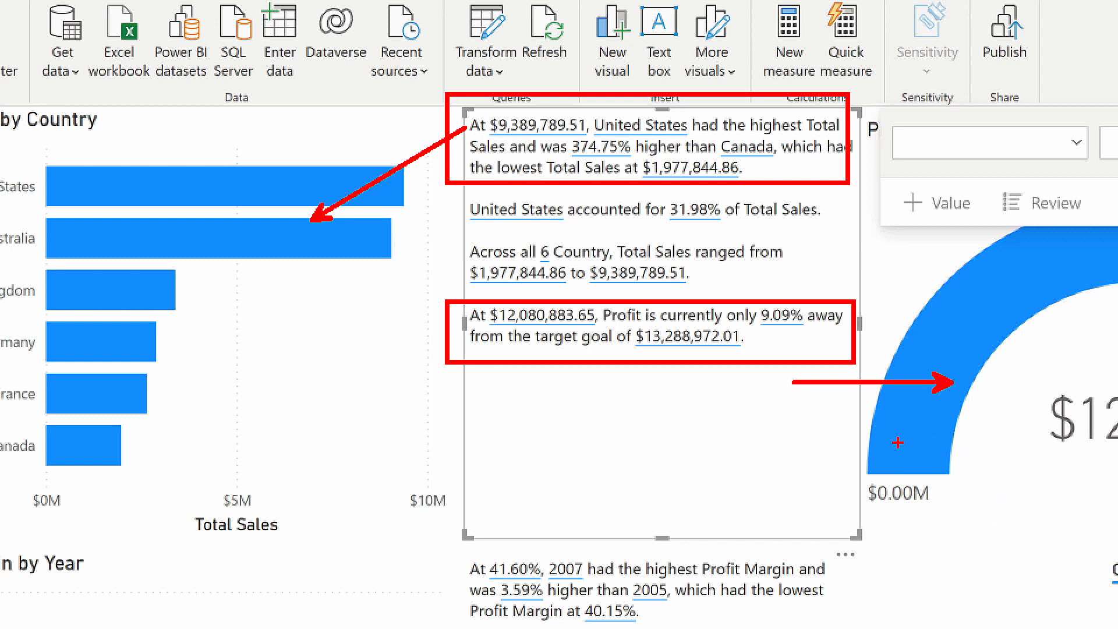